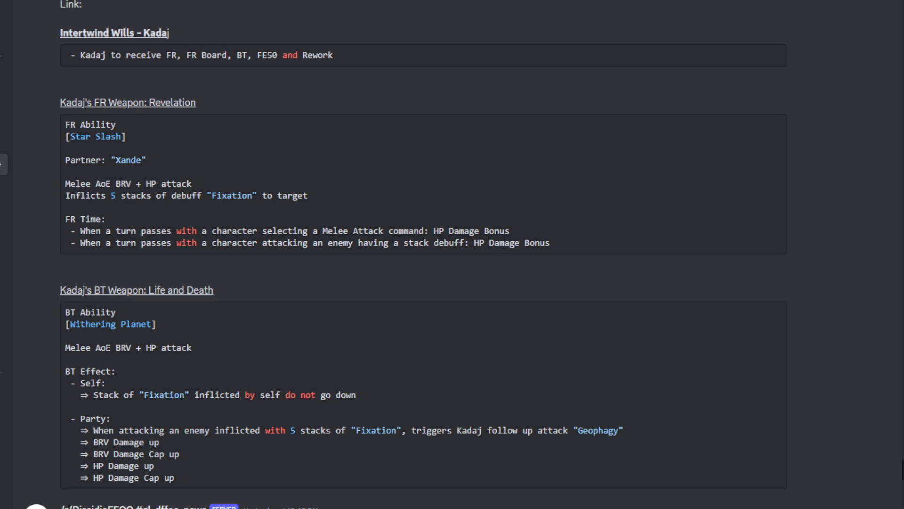
{"action": "scroll", "scroll_direction": "down", "scroll_amount": 3}
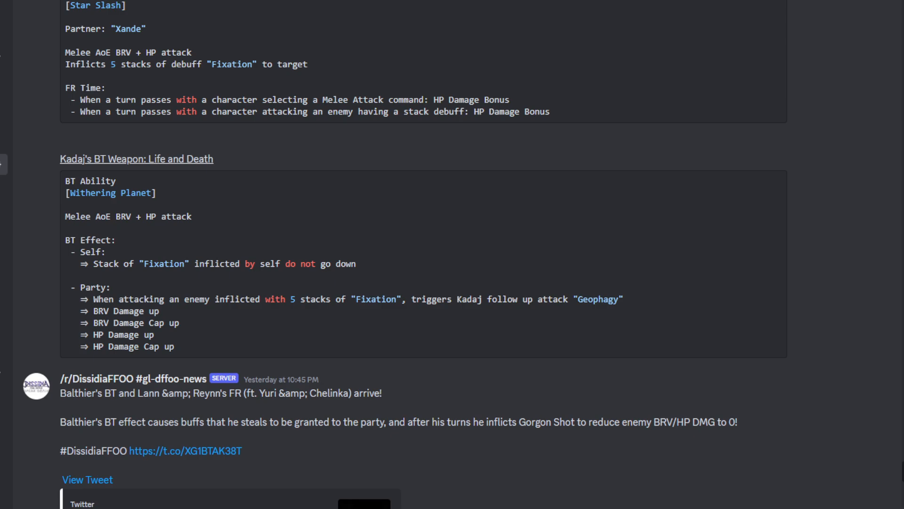
{"action": "scroll", "scroll_direction": "down", "scroll_amount": 3}
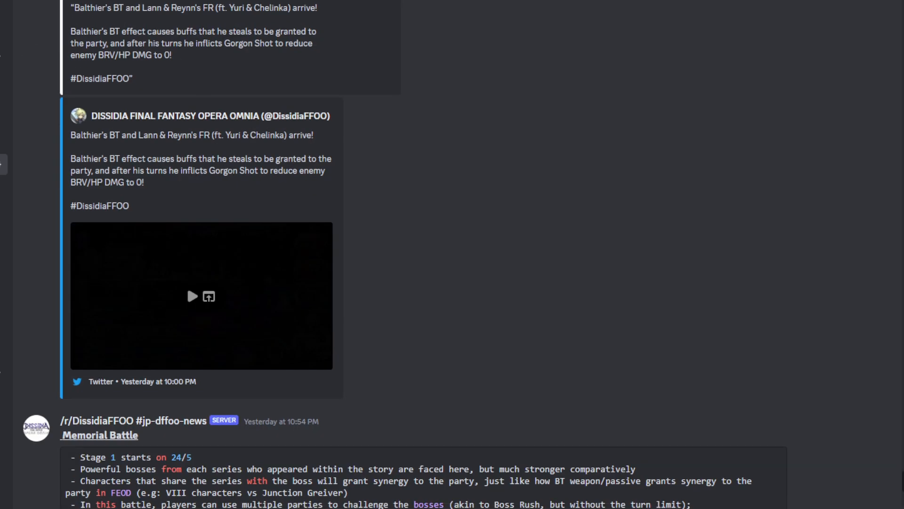
{"action": "scroll", "scroll_direction": "down", "scroll_amount": 3}
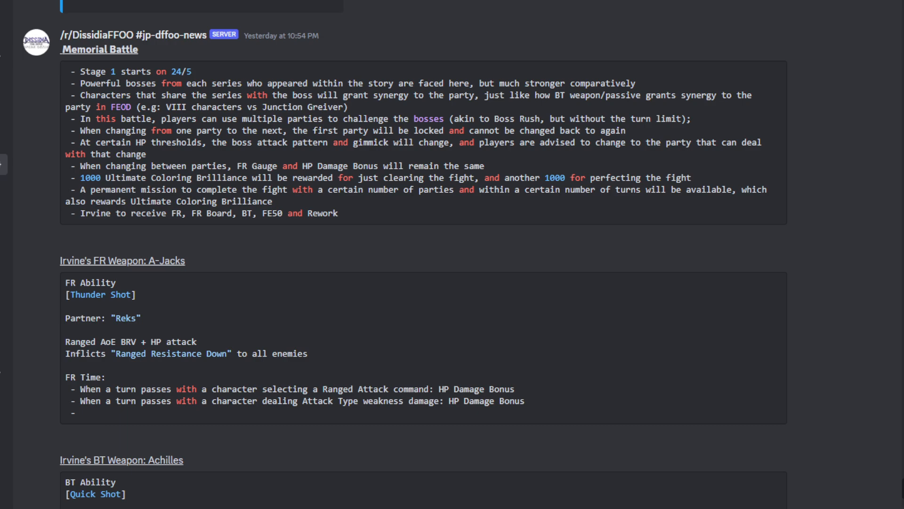
{"action": "scroll", "scroll_direction": "down", "scroll_amount": 3}
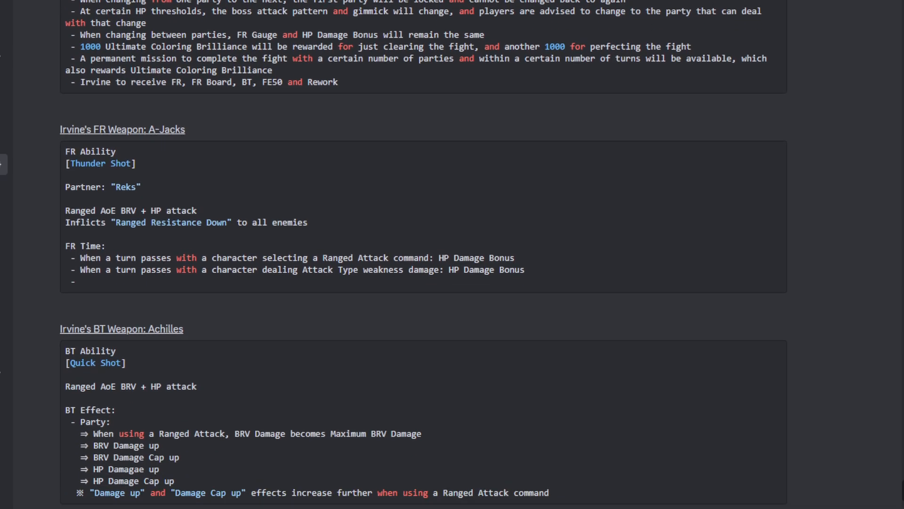
{"action": "scroll", "scroll_direction": "down", "scroll_amount": 3}
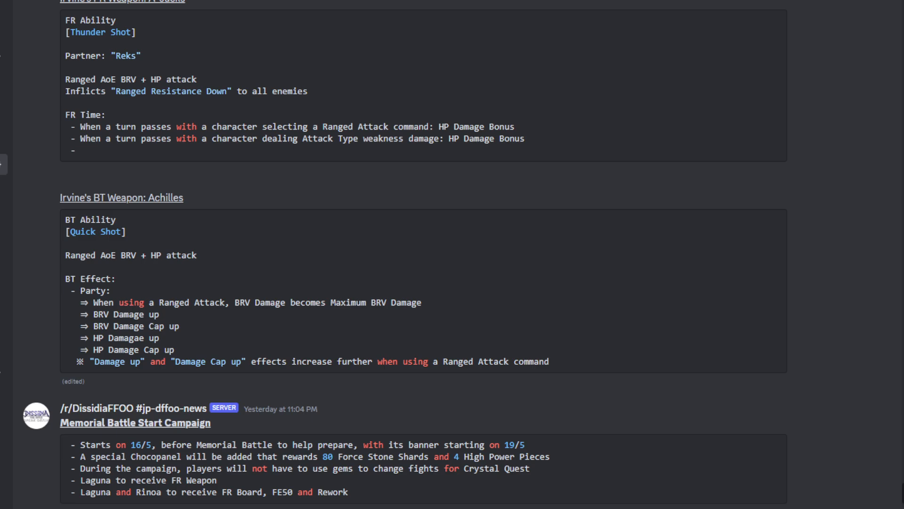
{"action": "scroll", "scroll_direction": "down", "scroll_amount": 3}
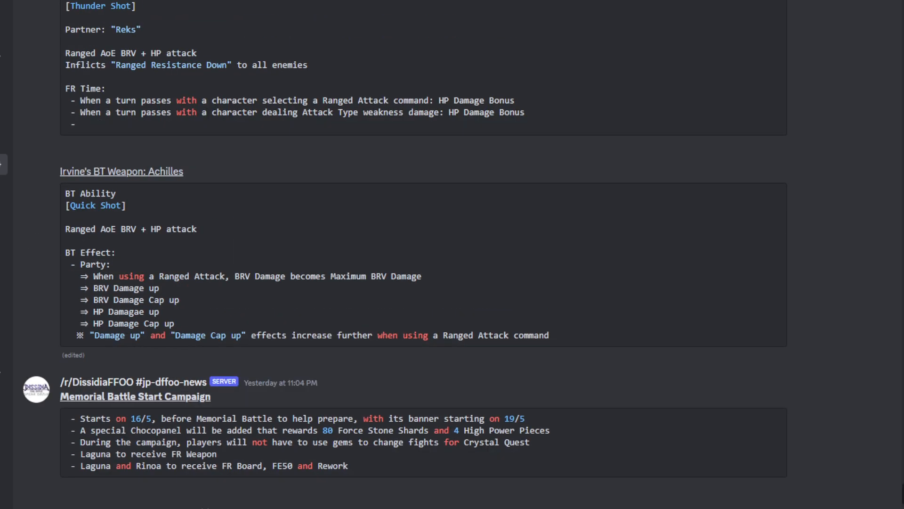
{"action": "scroll", "scroll_direction": "down", "scroll_amount": 3}
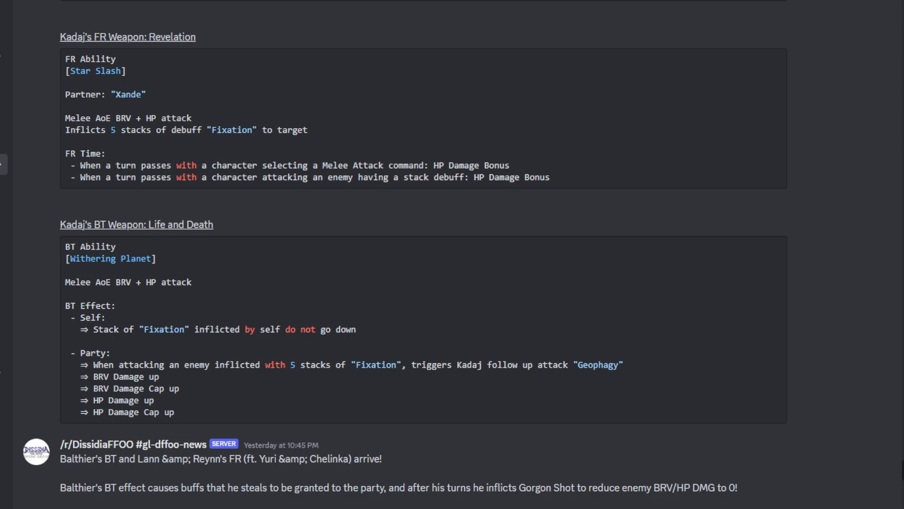
{"action": "scroll", "scroll_direction": "down", "scroll_amount": 3}
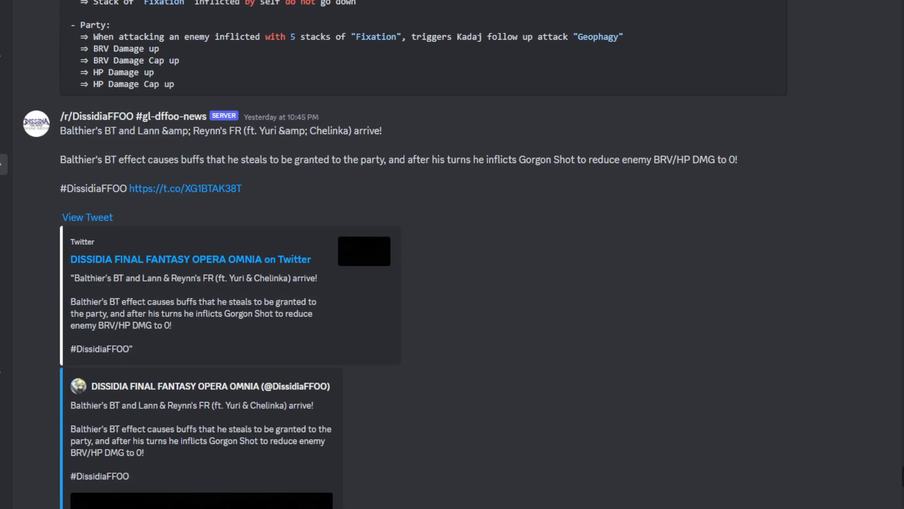
{"action": "scroll", "scroll_direction": "down", "scroll_amount": 3}
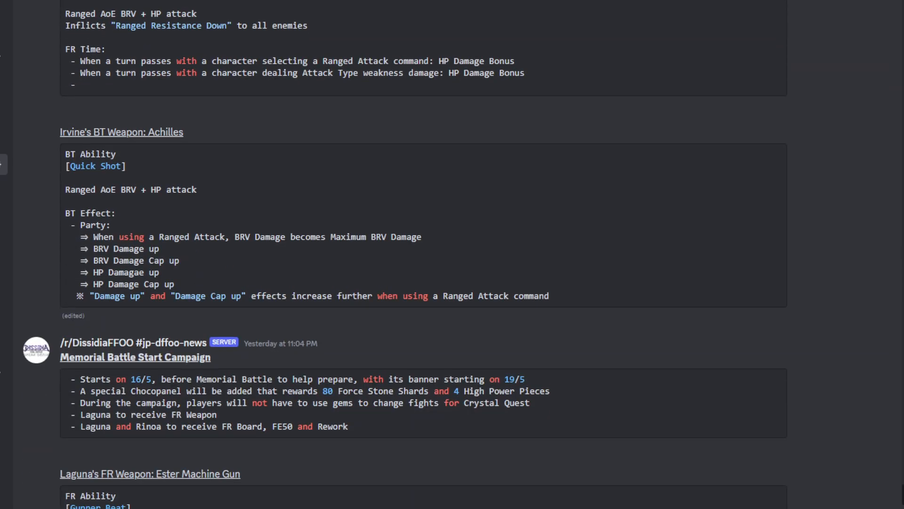